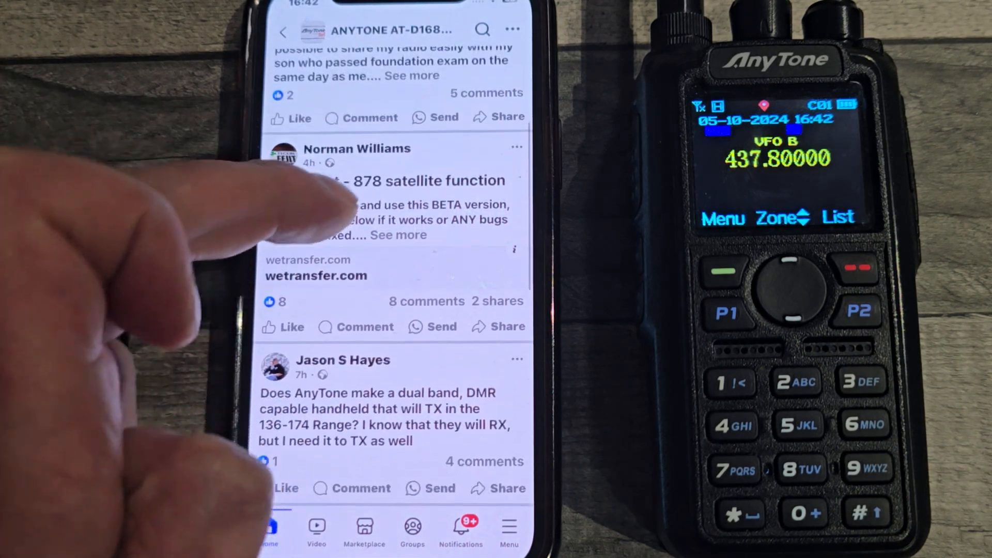
Scroll through the expanded BETA Test - 878 post's numbered list of satellite improvements.
{"action": "scroll", "scroll_direction": "up", "scroll_amount": 3}
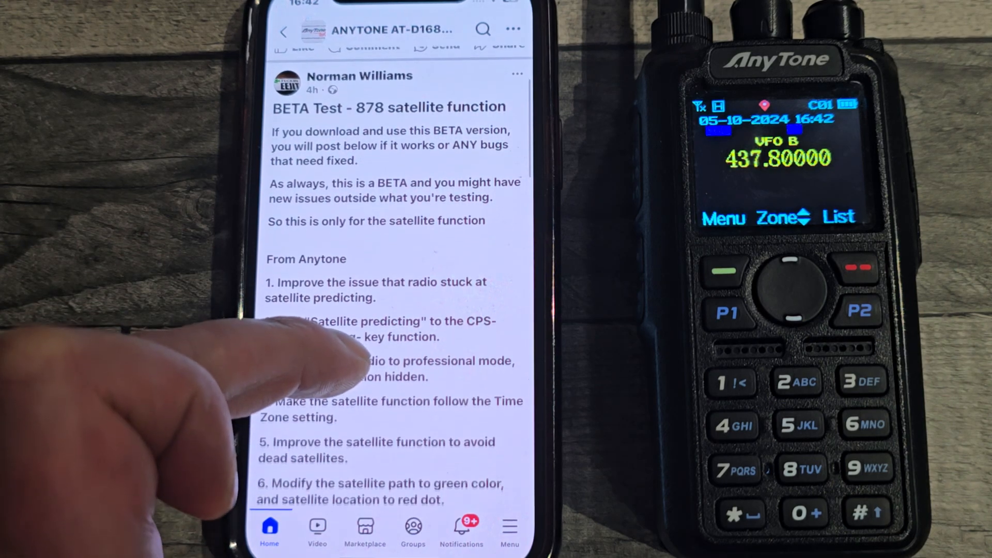
{"action": "scroll", "scroll_direction": "up", "scroll_amount": 3}
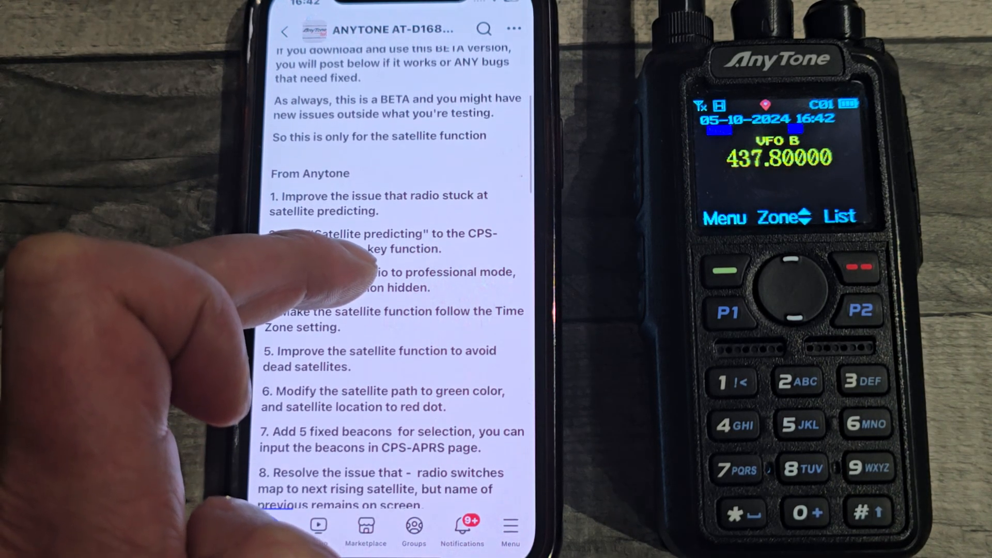
{"action": "scroll", "scroll_direction": "up", "scroll_amount": 3}
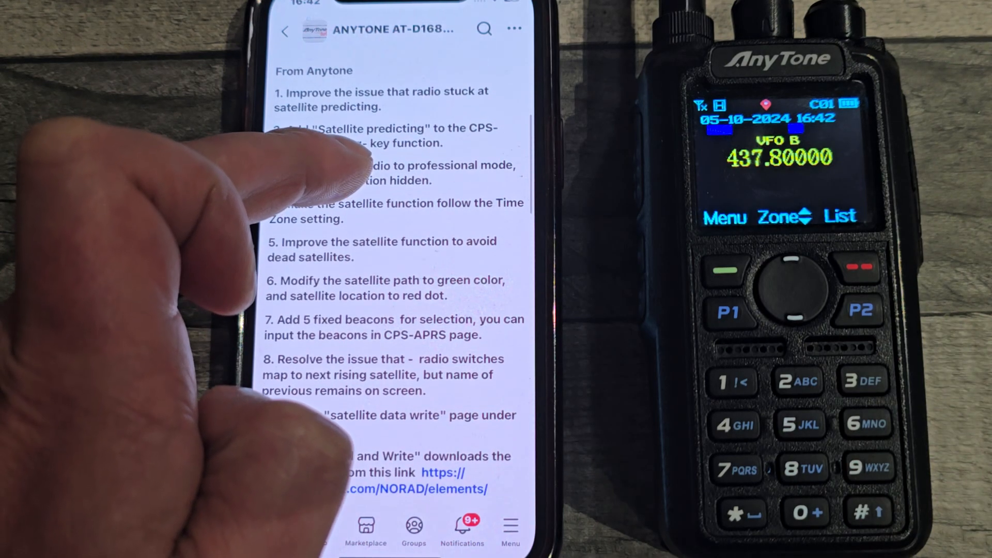
{"action": "scroll", "scroll_direction": "up", "scroll_amount": 3}
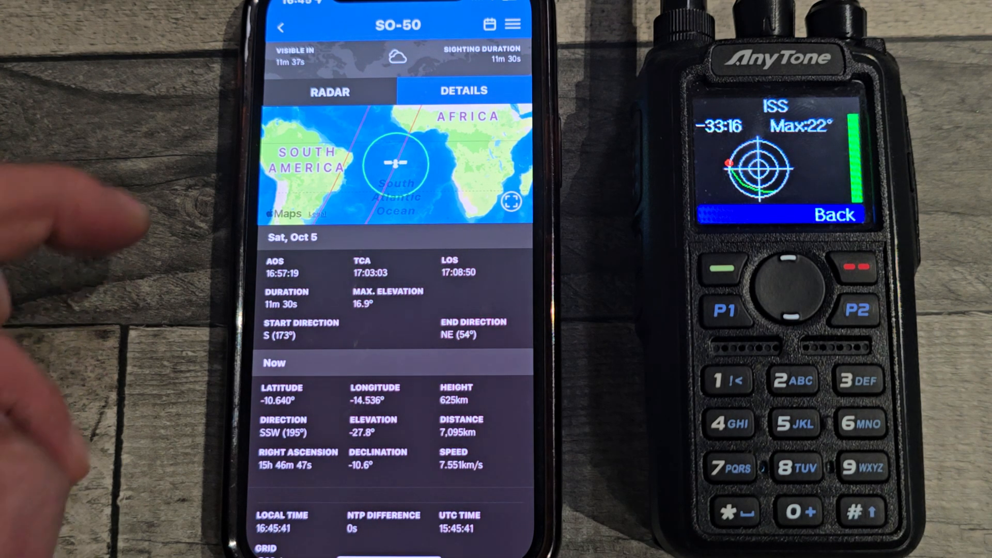
Return from the SO-50 pass page to the Oct 5 Upcoming sightings list.
{"action": "left_click", "coordinate": [279, 26]}
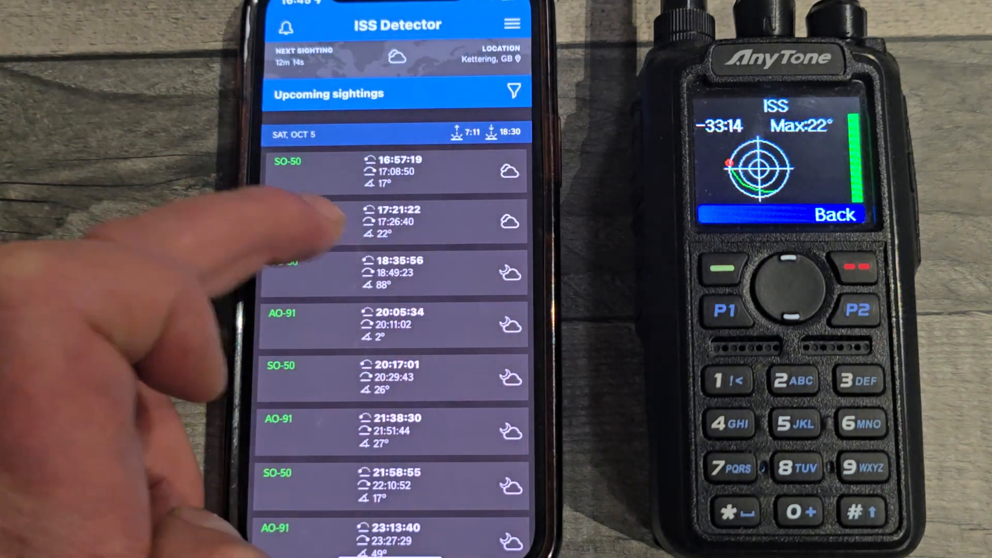
{"action": "left_click", "coordinate": [395, 223]}
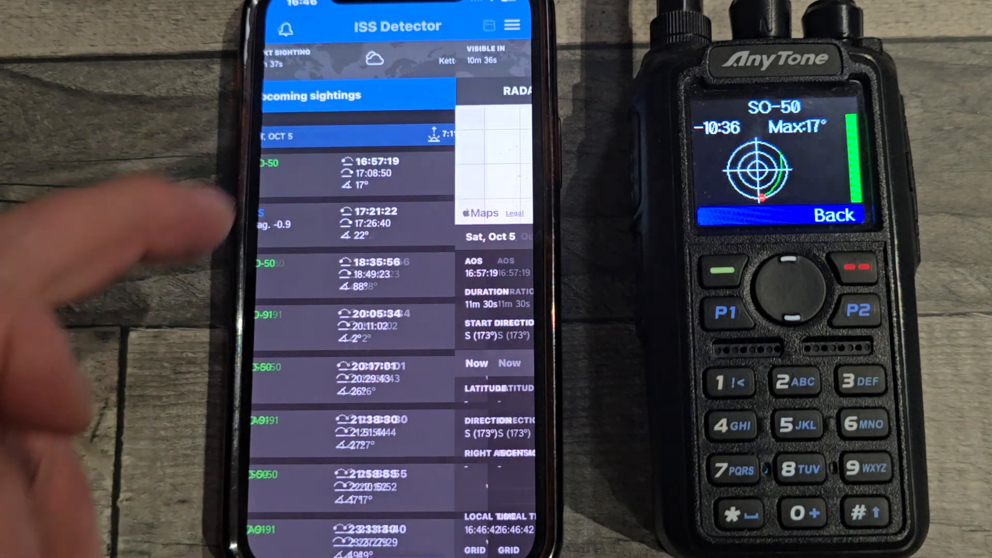
Show the SO-50 pass details: AOS 16:57:19, max elevation 16.9°, LOS 17:08:50.
{"action": "left_click", "coordinate": [285, 171]}
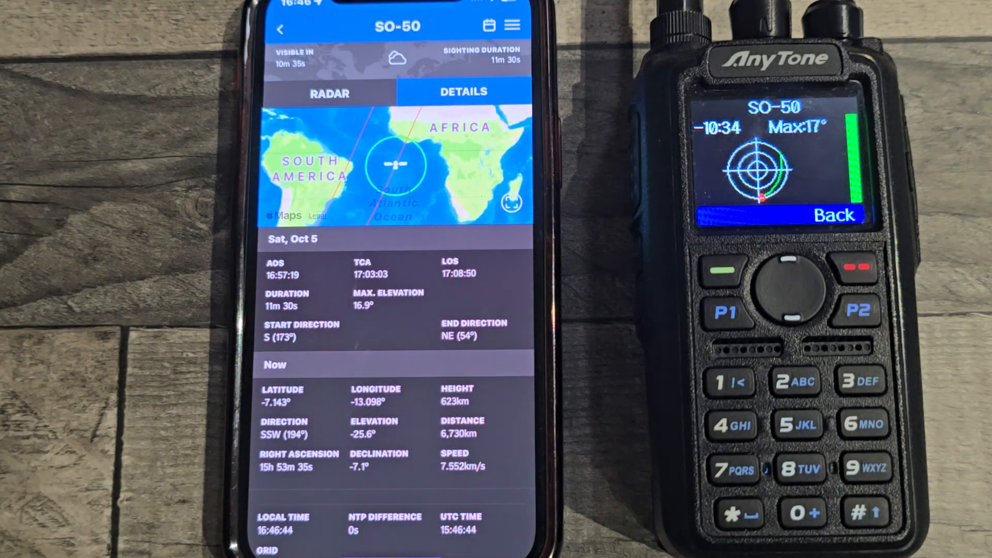